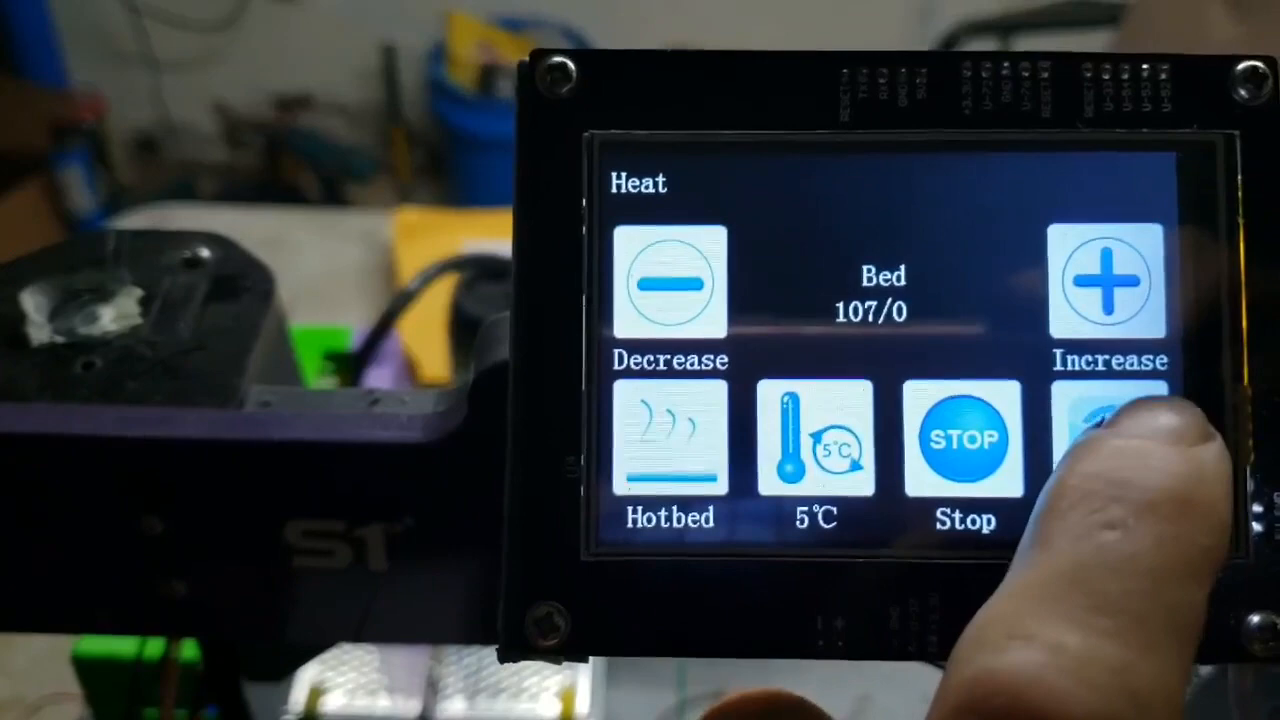
Return from the bed heating screen to the Ready main menu
left_click(1120, 450)
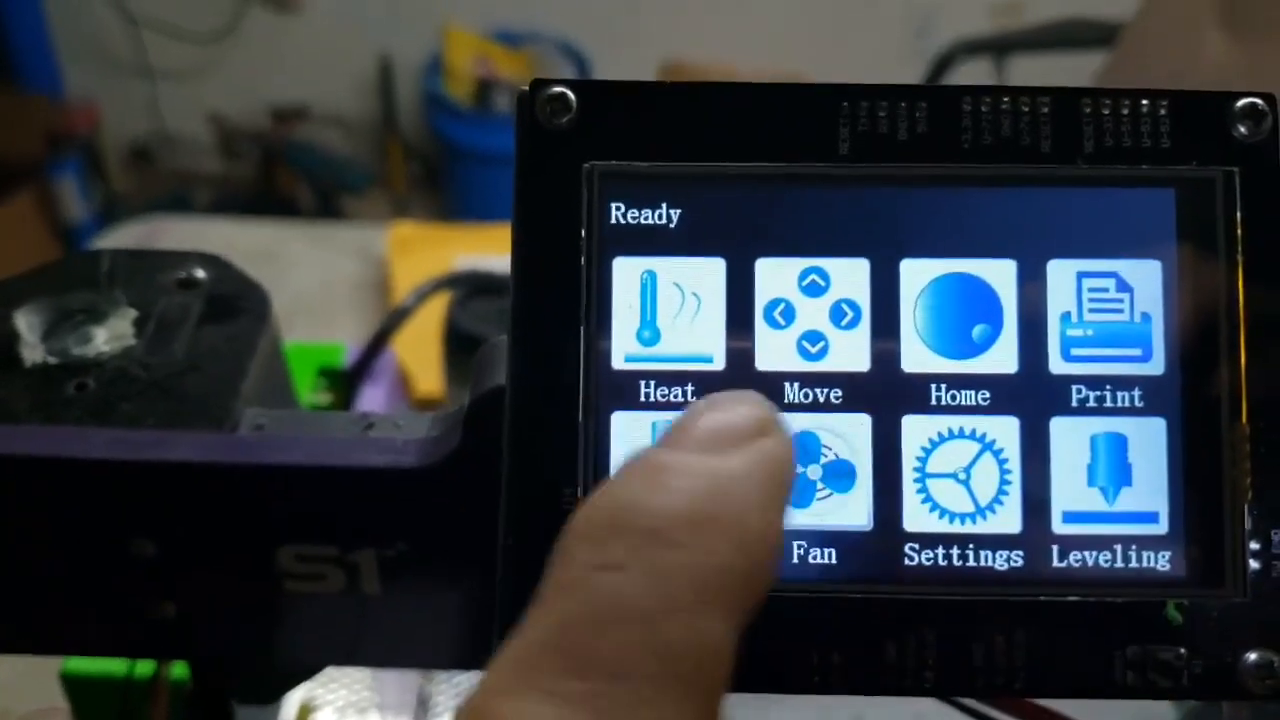